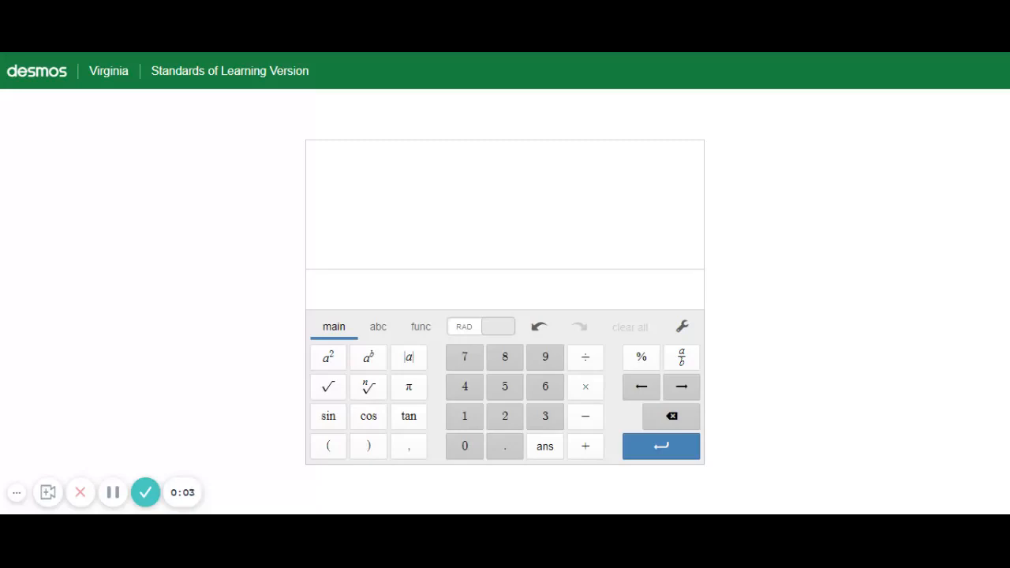
mouse_move(415, 227)
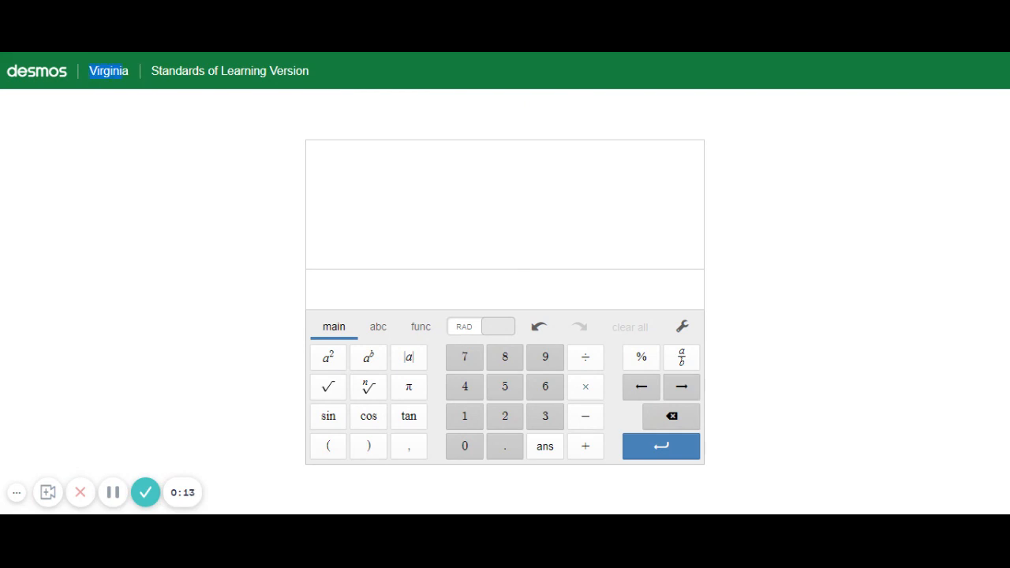
mouse_move(215, 99)
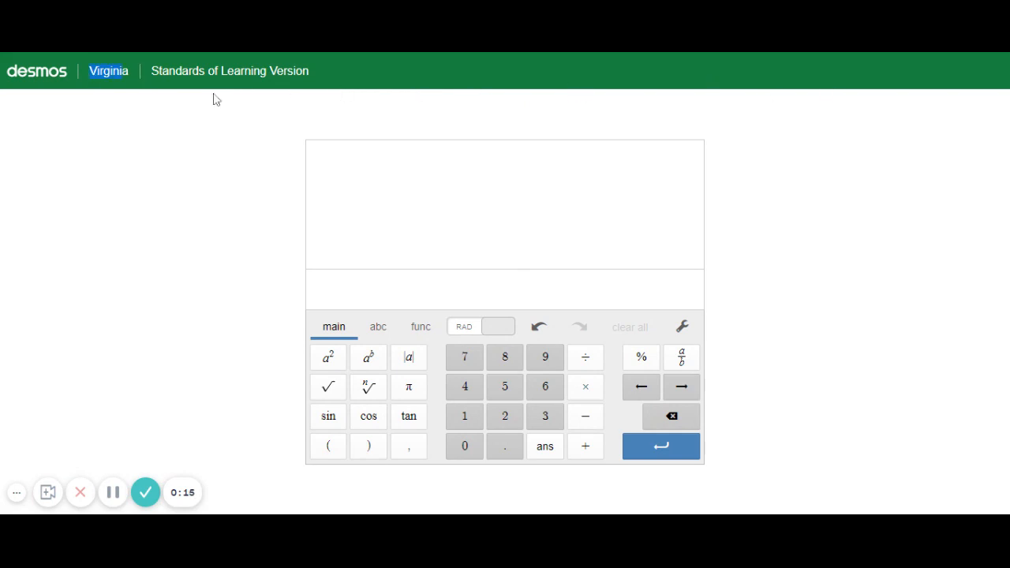
mouse_move(300, 142)
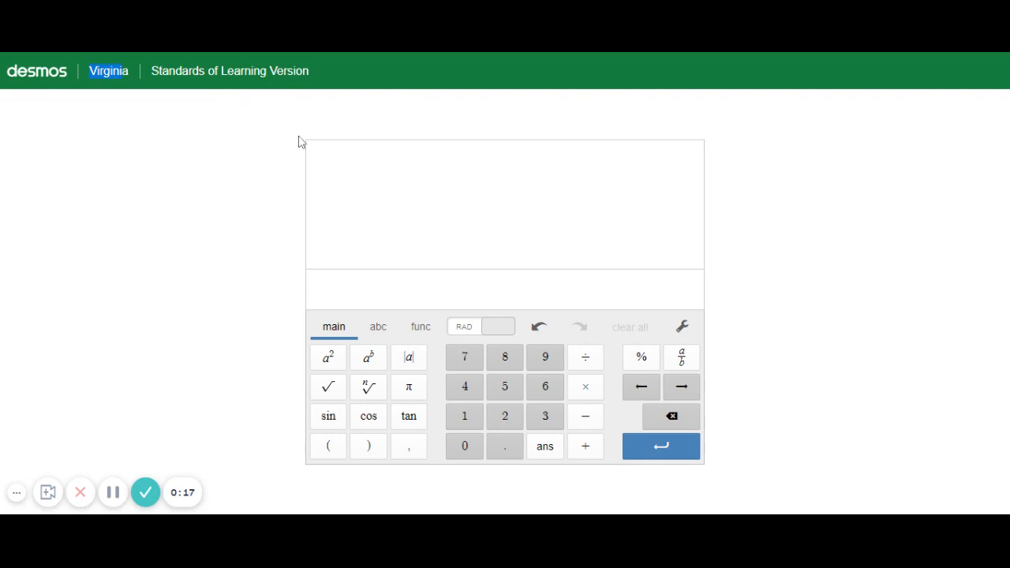
Step: Enter the expression a² + bc − 4 on the first line
left_click(505, 289)
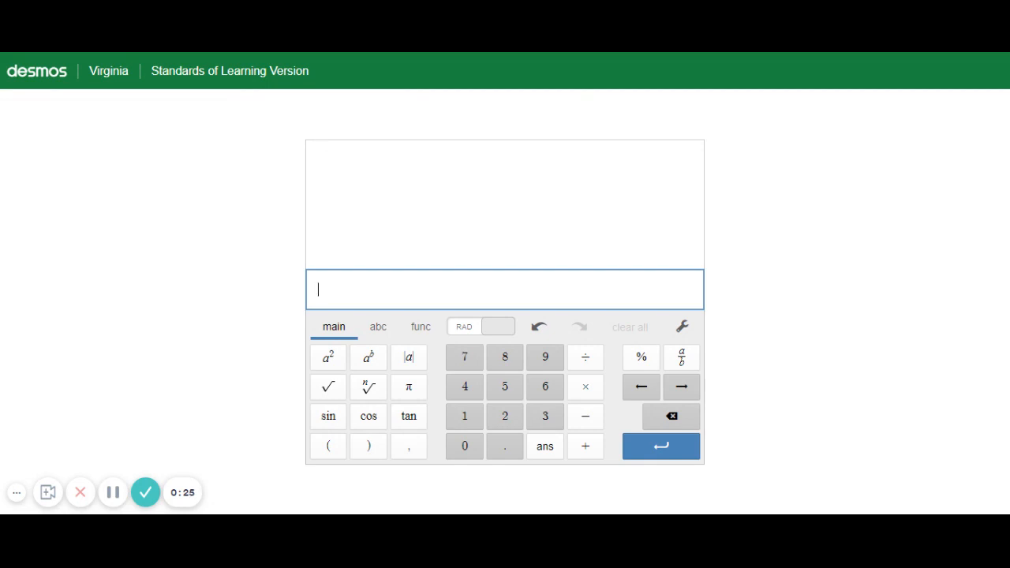
type("a^2 + bc − 4")
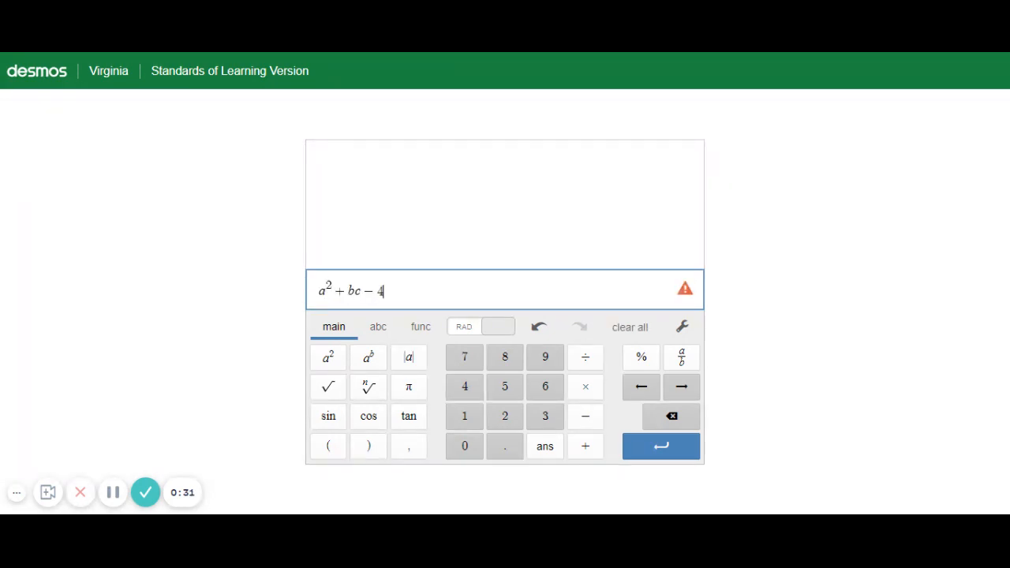
mouse_move(684, 290)
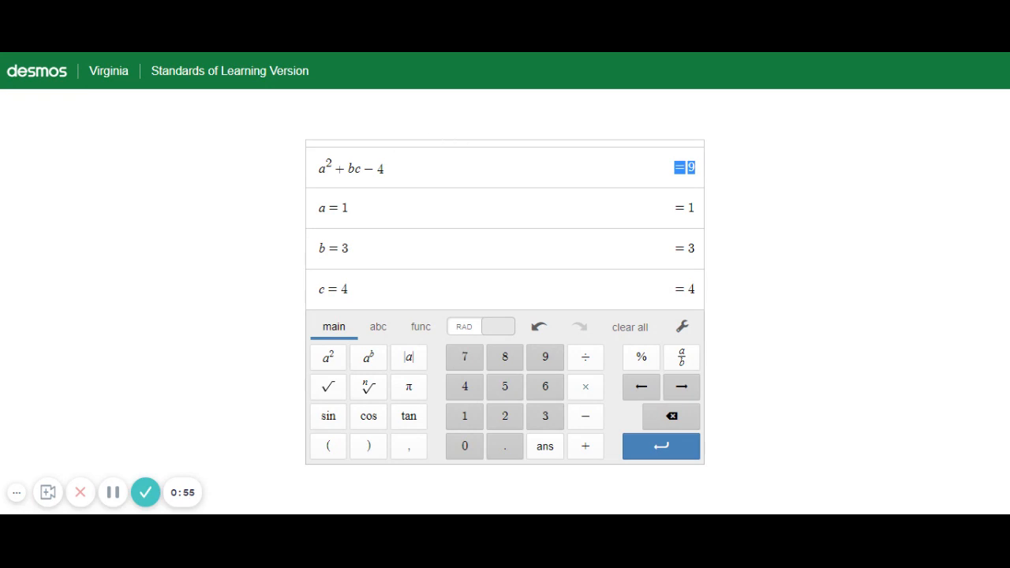
Step: Clear everything and build √c + |3·r| + 2 using the square-root and absolute-value keys
left_click(333, 289)
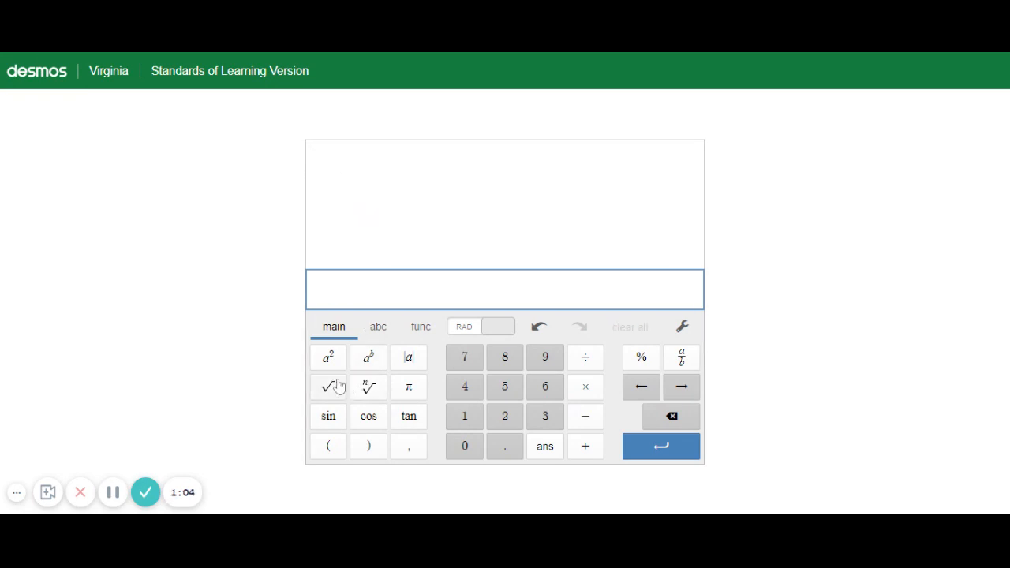
left_click(328, 387)
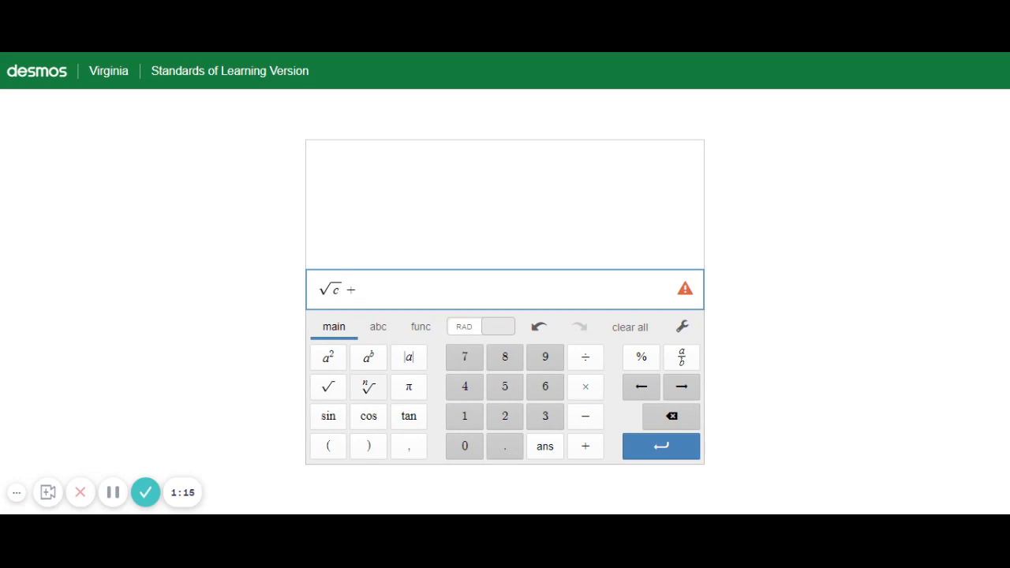
left_click(409, 357)
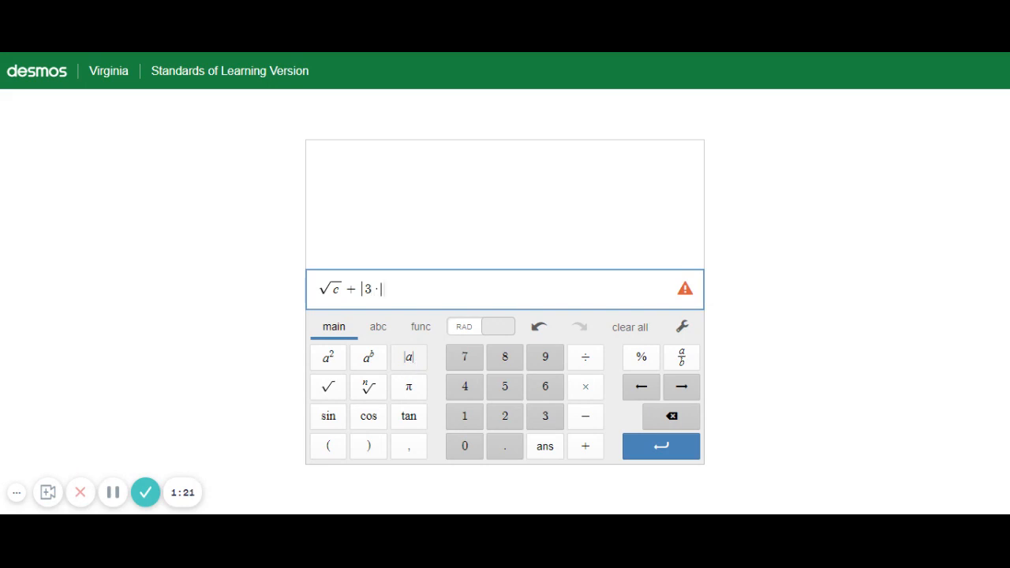
type("r")
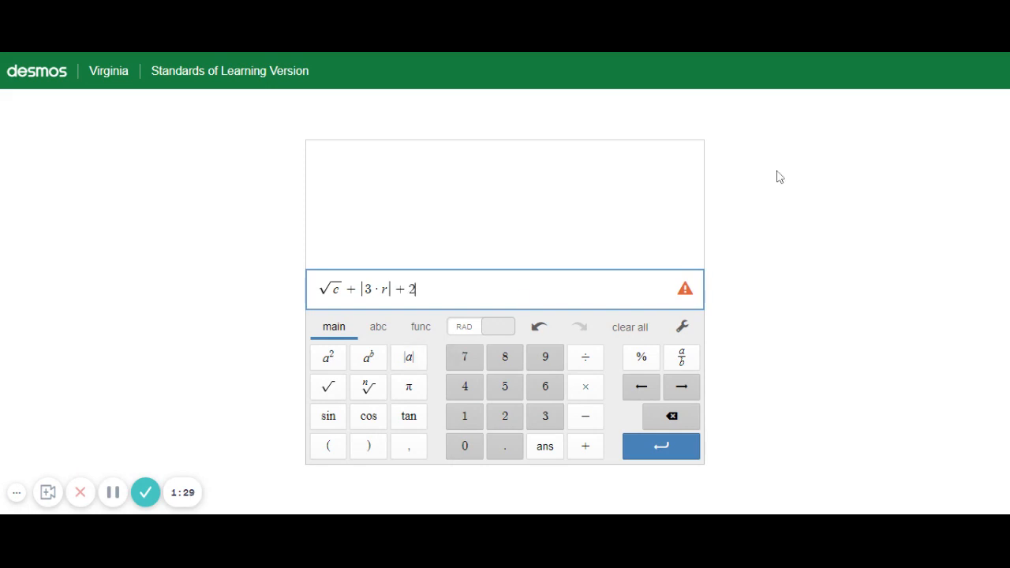
left_click(661, 446)
type("c = 25")
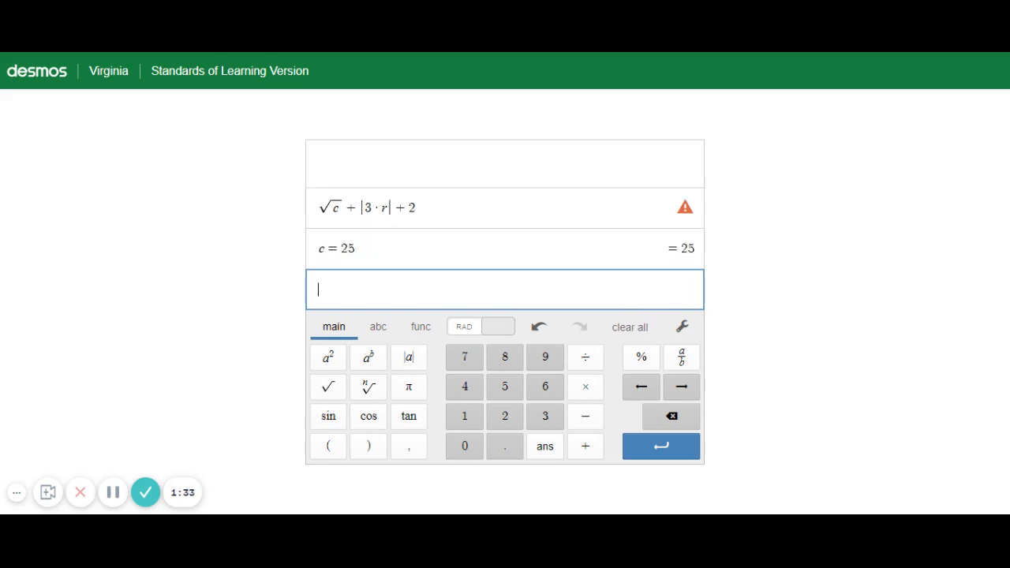
type("r=-1")
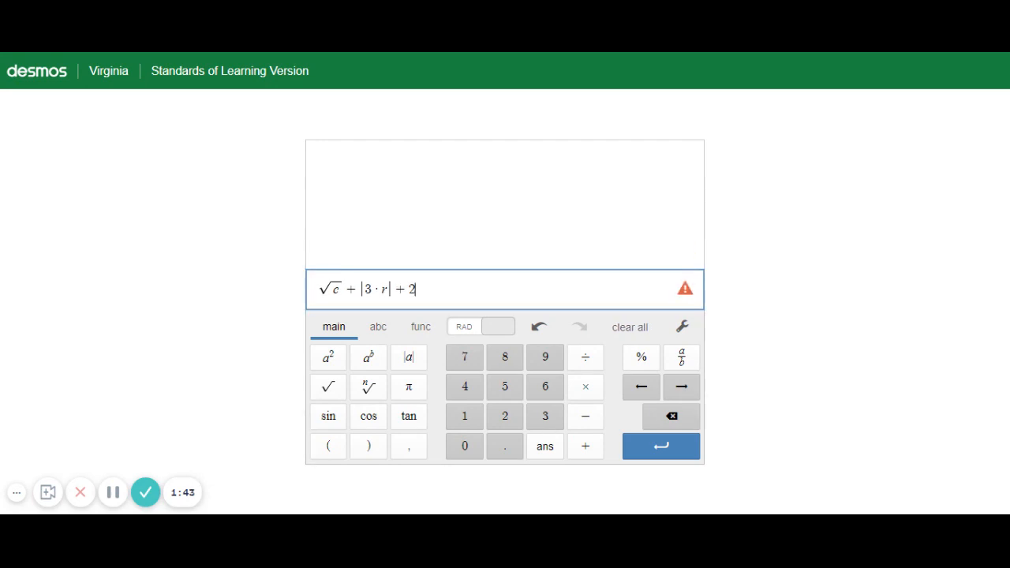
Step: Clear the line and enter a − c over 2w as a fraction
left_click(629, 326)
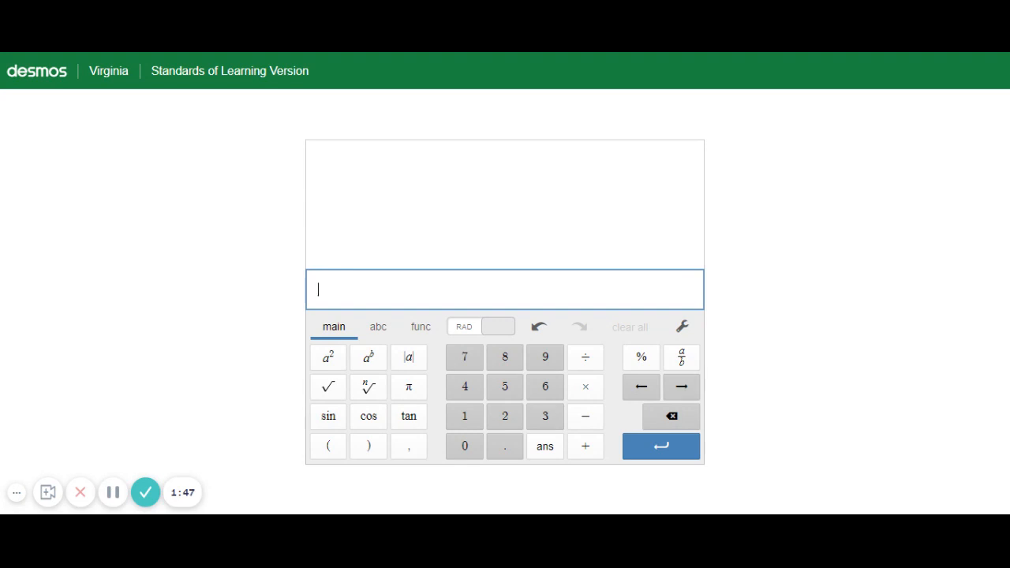
type("a-c")
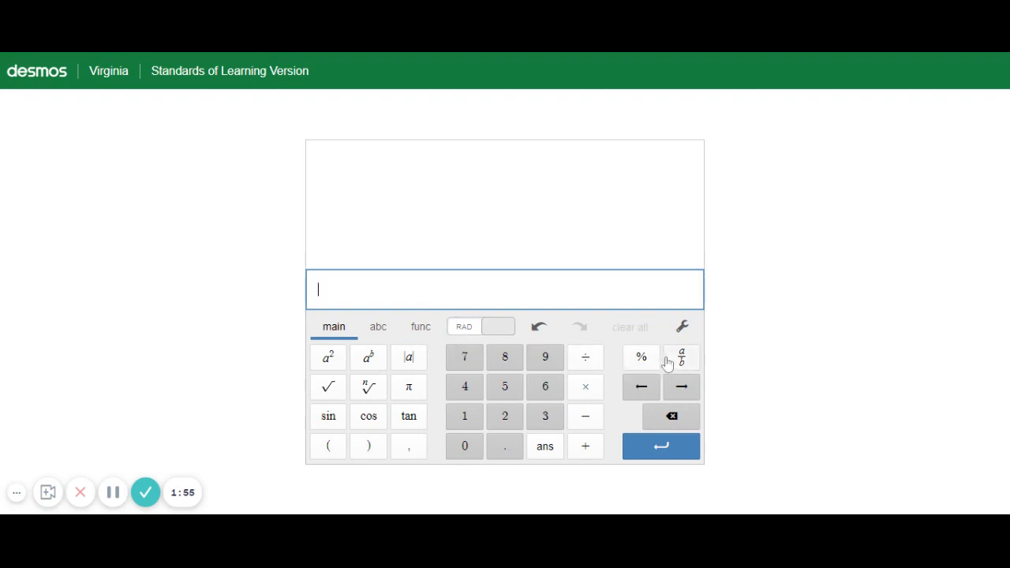
left_click(684, 357)
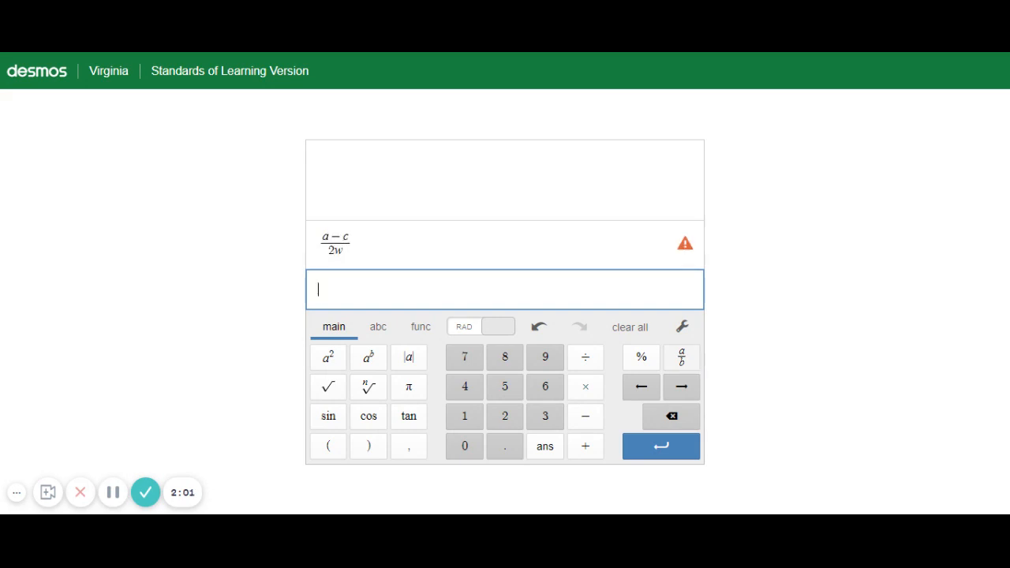
Step: Define a = 0, c = 30 and w = 15 so the fraction evaluates to −1
type("a=")
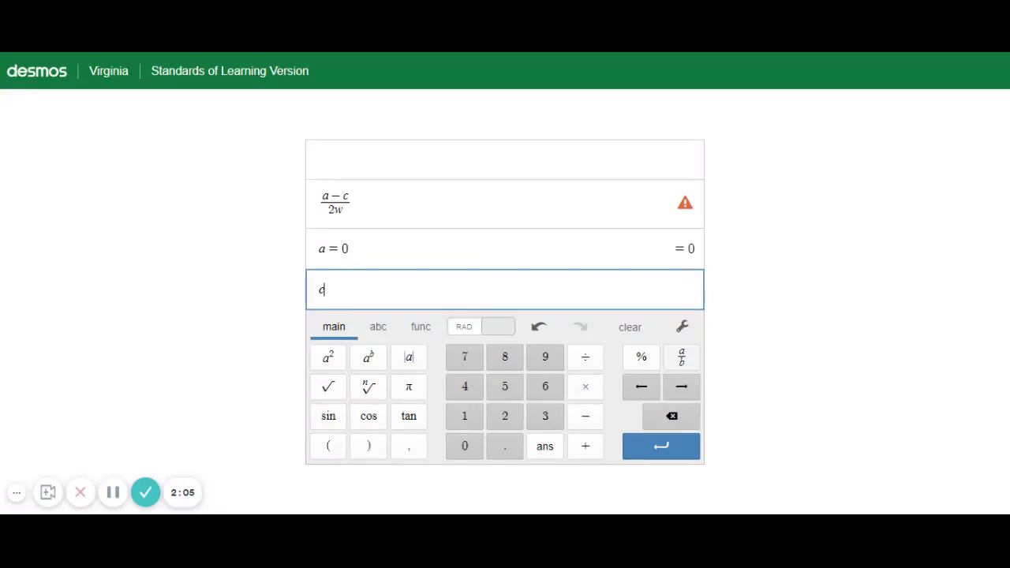
type("=30")
type("w = 15")
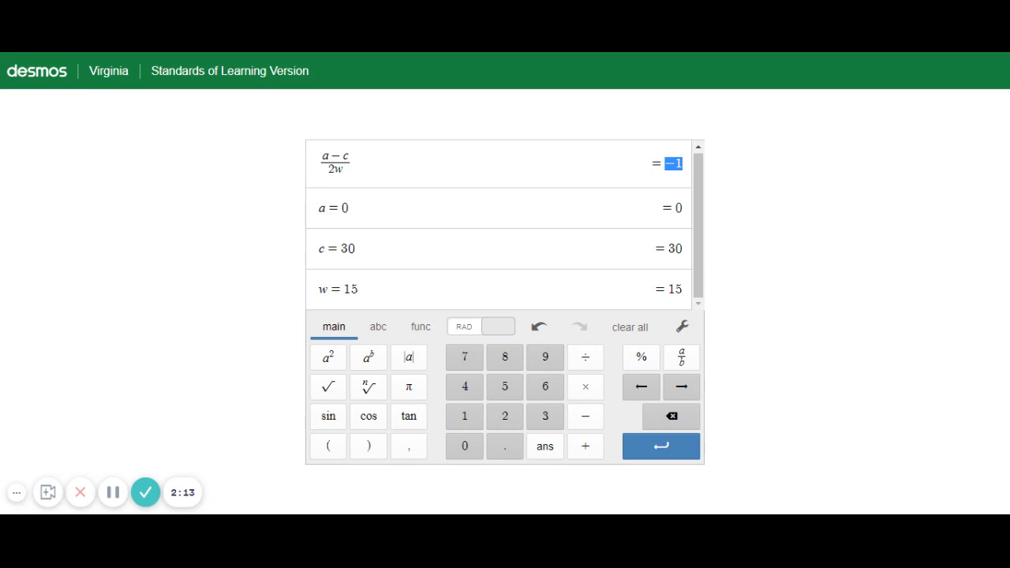
mouse_move(575, 358)
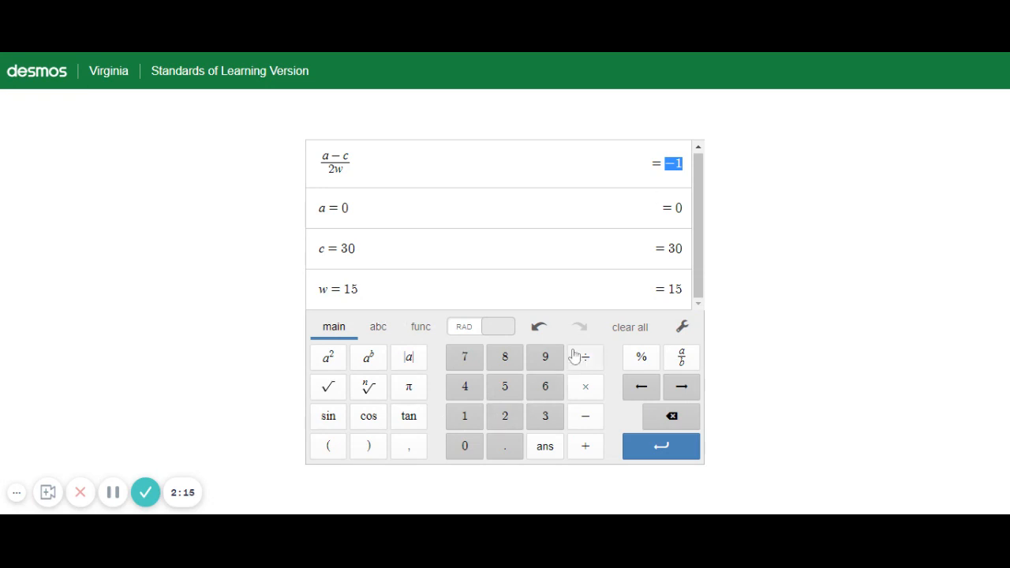
mouse_move(558, 354)
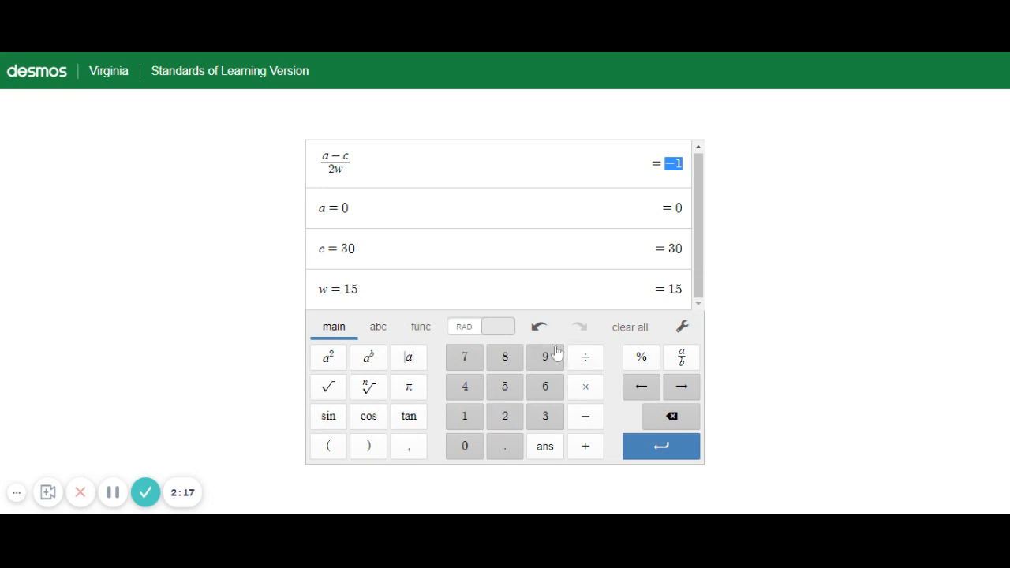
mouse_move(145, 493)
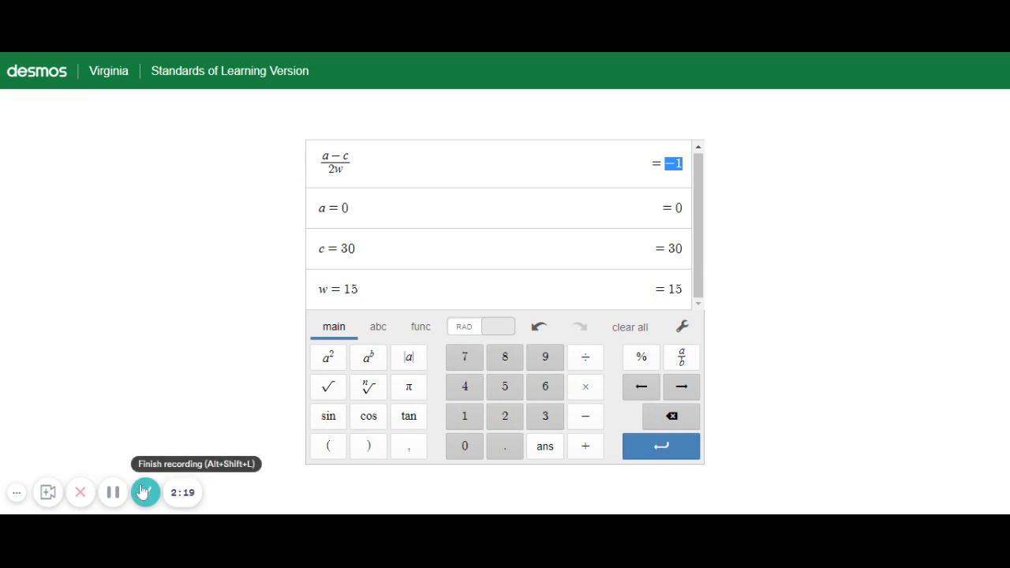